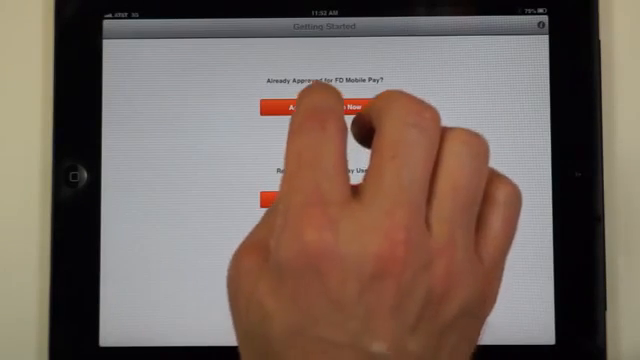
Tap Activate Now on the Getting Started screen to start account activation
click(312, 108)
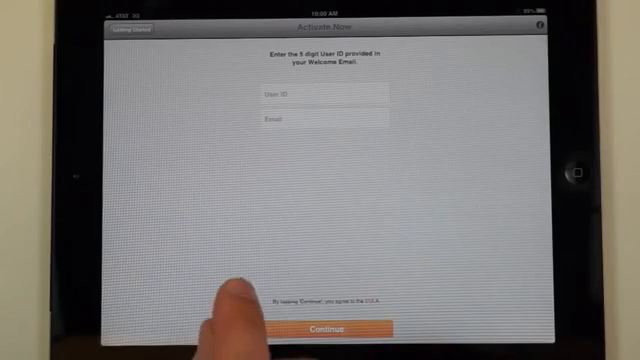
Enter the 5-digit User ID and account email (ycomp…), then submit for checking
click(315, 96)
text(steve@m)
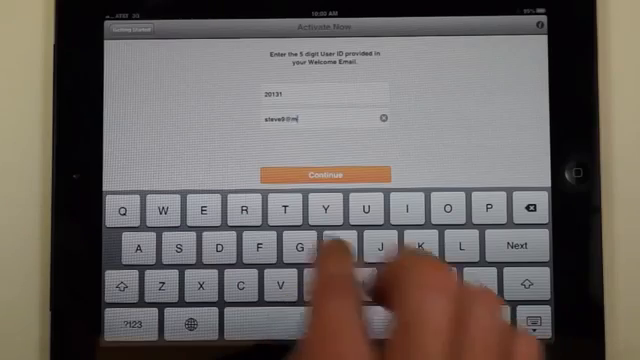
text(ycompany.)
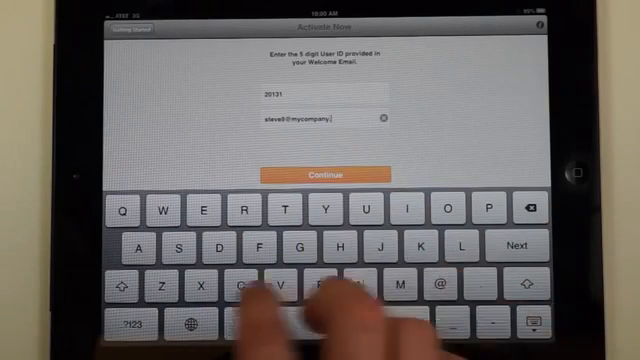
click(320, 173)
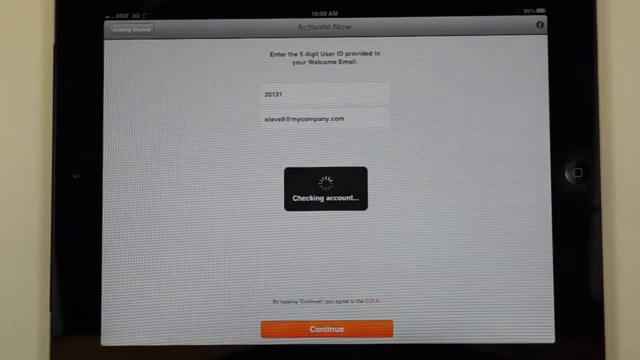
Create a new password, confirm it, and submit
click(319, 330)
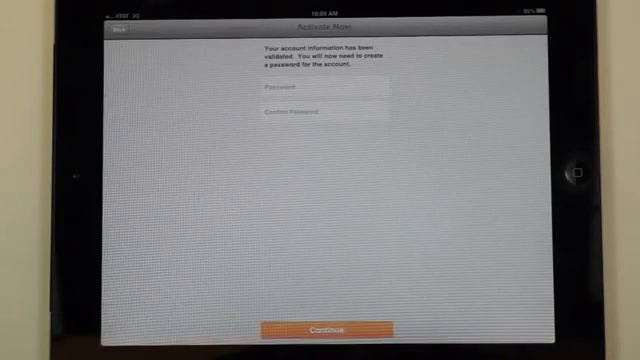
click(315, 92)
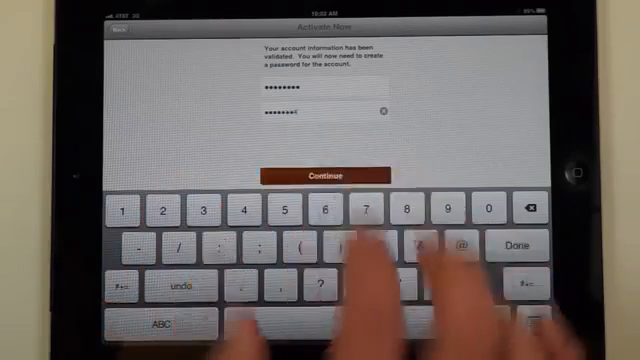
click(318, 174)
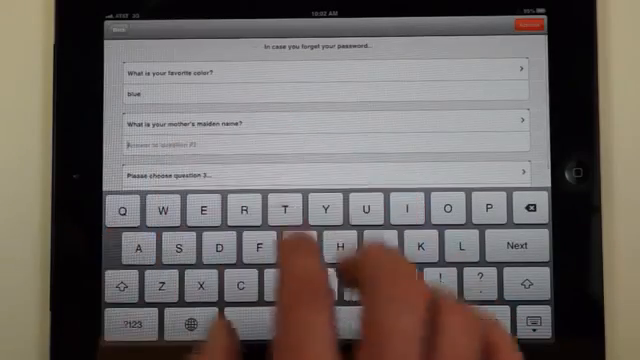
Answer the security questions, such as 'blue' for favorite color, and submit
text(blue)
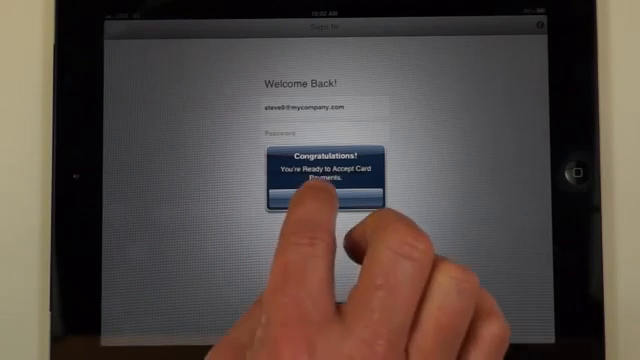
Tap OK on the Congratulations alert about accepting card payments
click(330, 185)
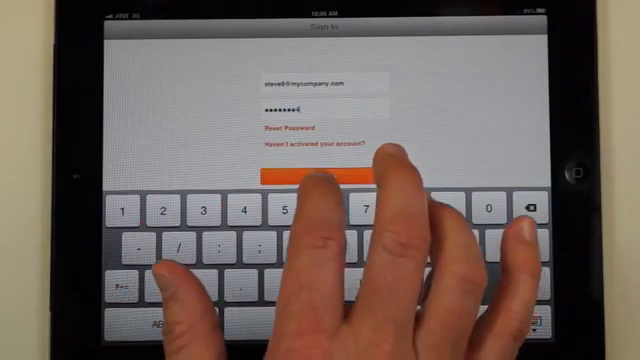
Sign in to the activated account with its password
click(310, 177)
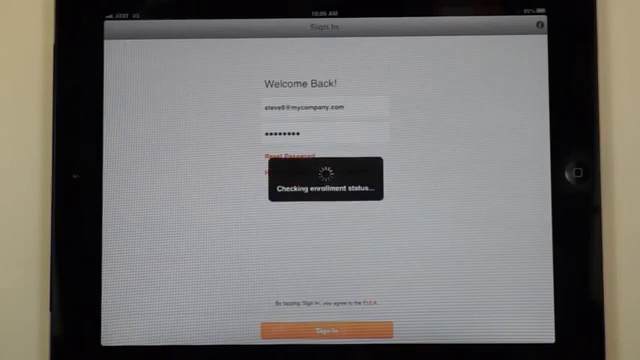
click(334, 326)
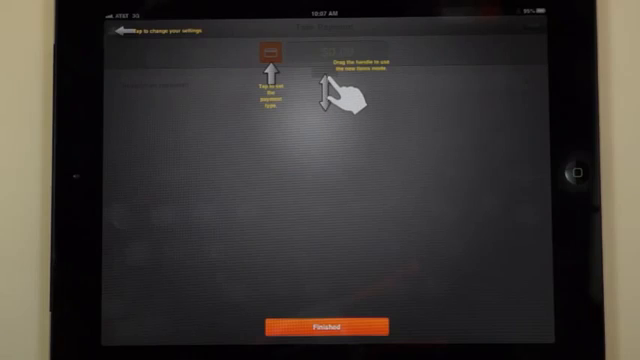
Tap Finished on the screen tips overlay about payment type and items
click(320, 325)
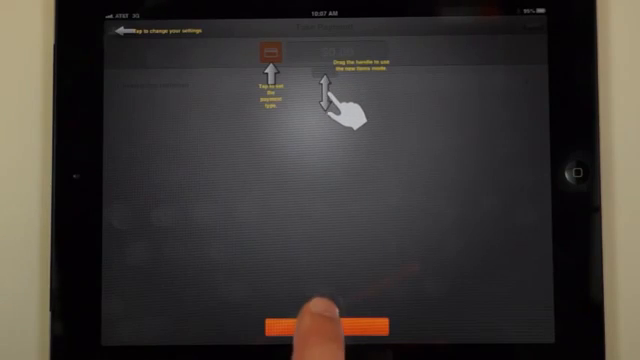